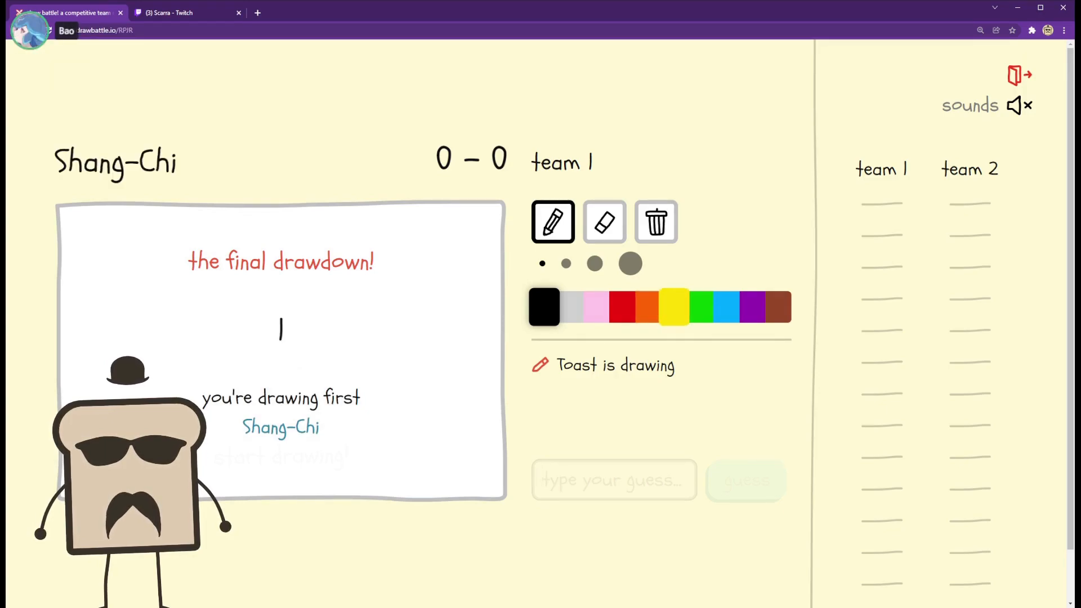
- Draw Shang-Chi in brown with the pencil until a teammate guesses it
click(777, 306)
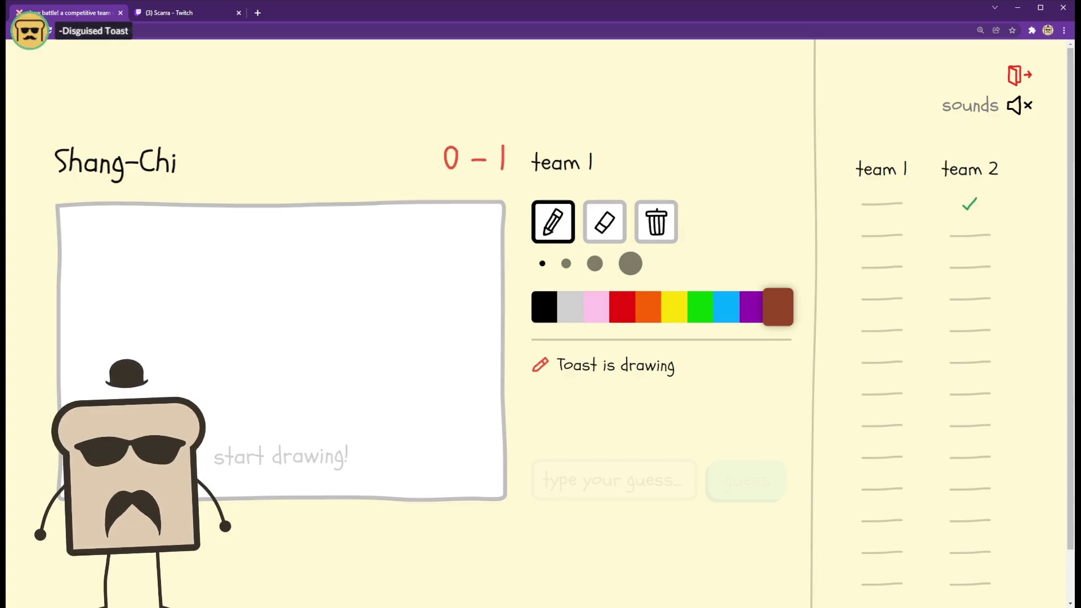
click(95, 311)
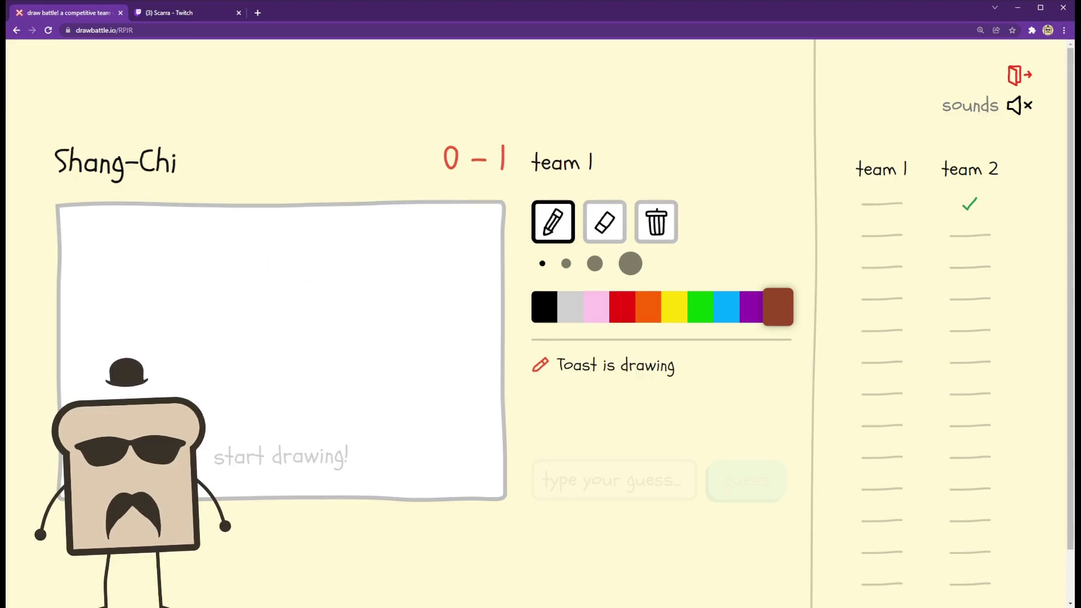
click(673, 307)
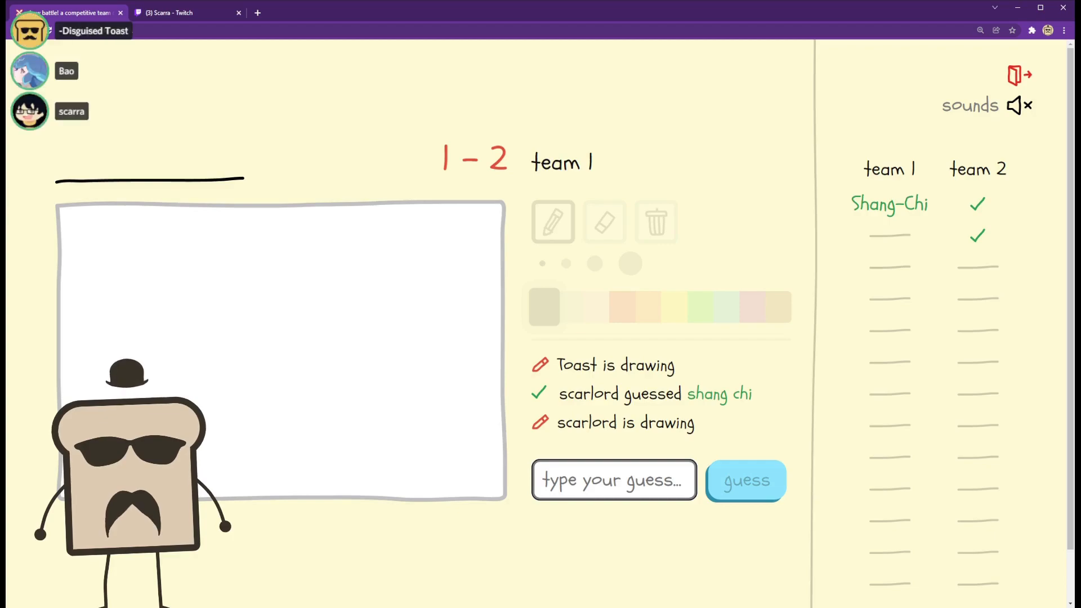
- Submit a guess for the teammate's Wolverine drawing
text(deado)
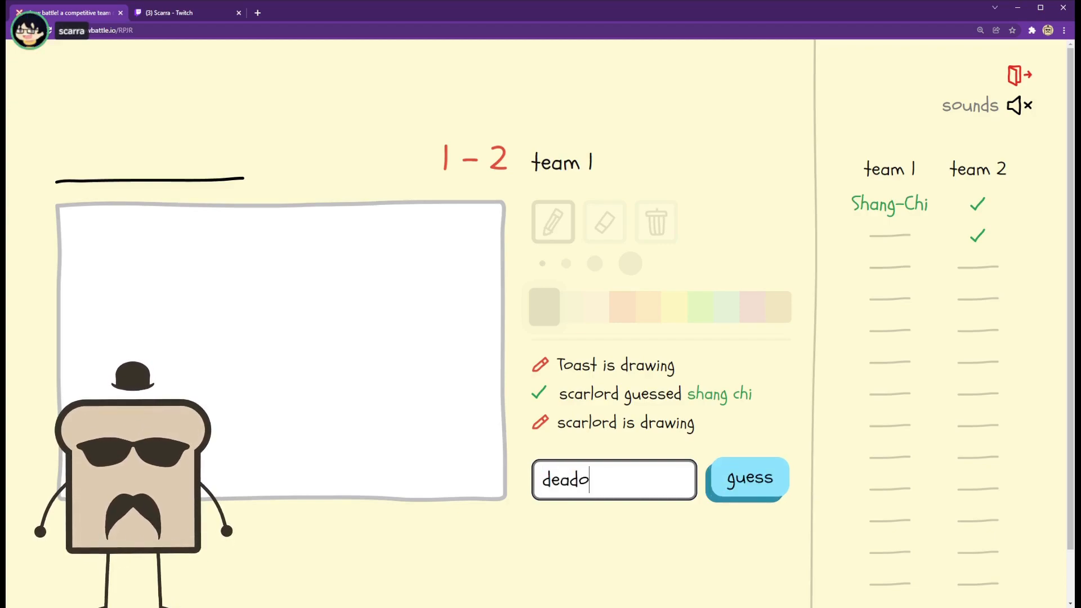
click(746, 478)
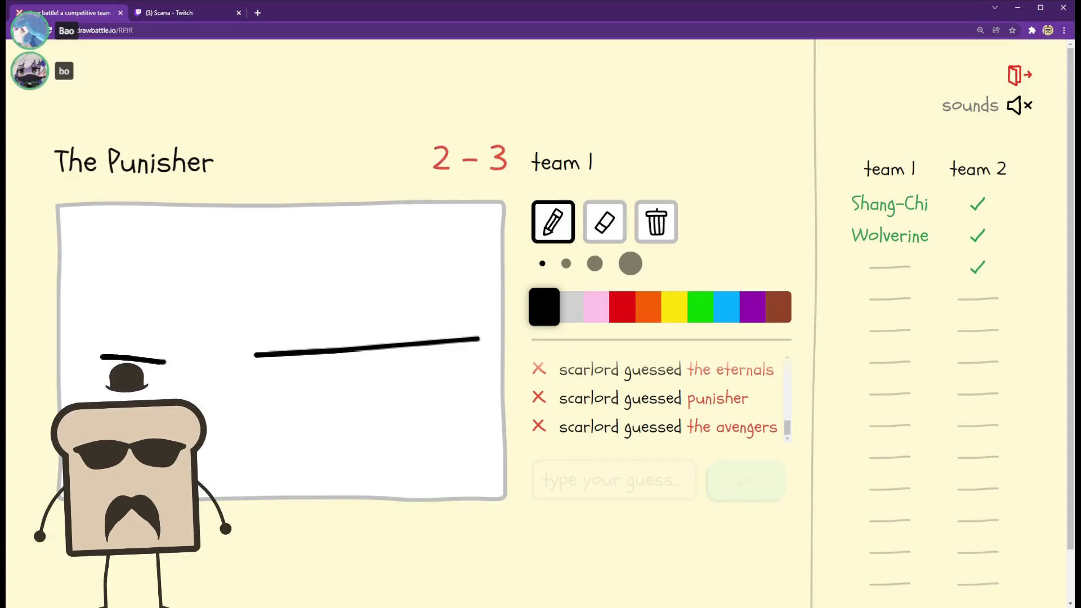
- Finish The Punisher sketch and guess quicksilver and silver surfer on teammates' drawings
drag(331, 325, 500, 207)
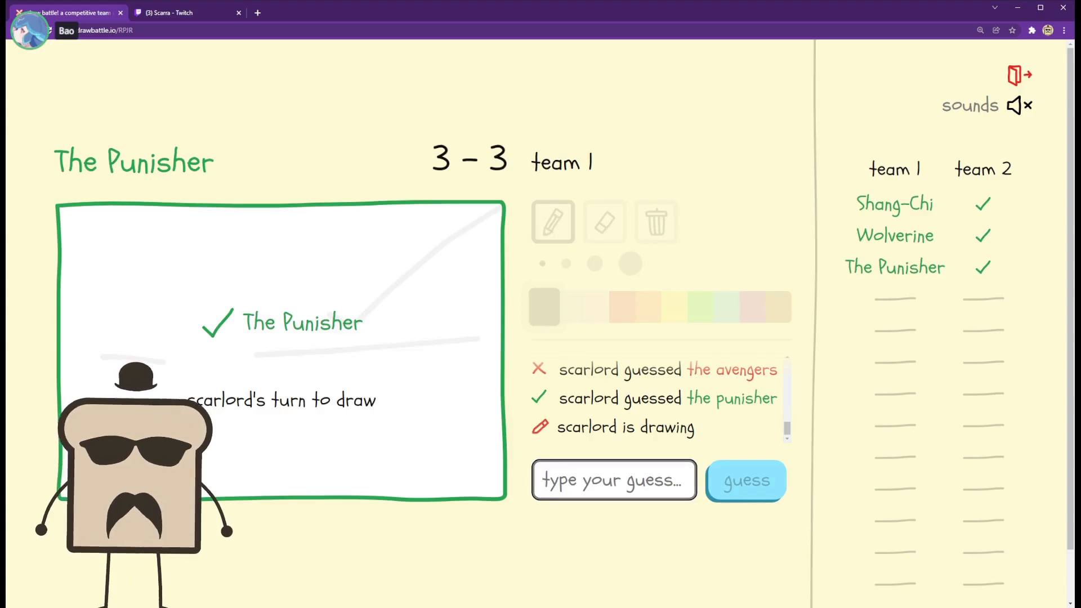
text(av)
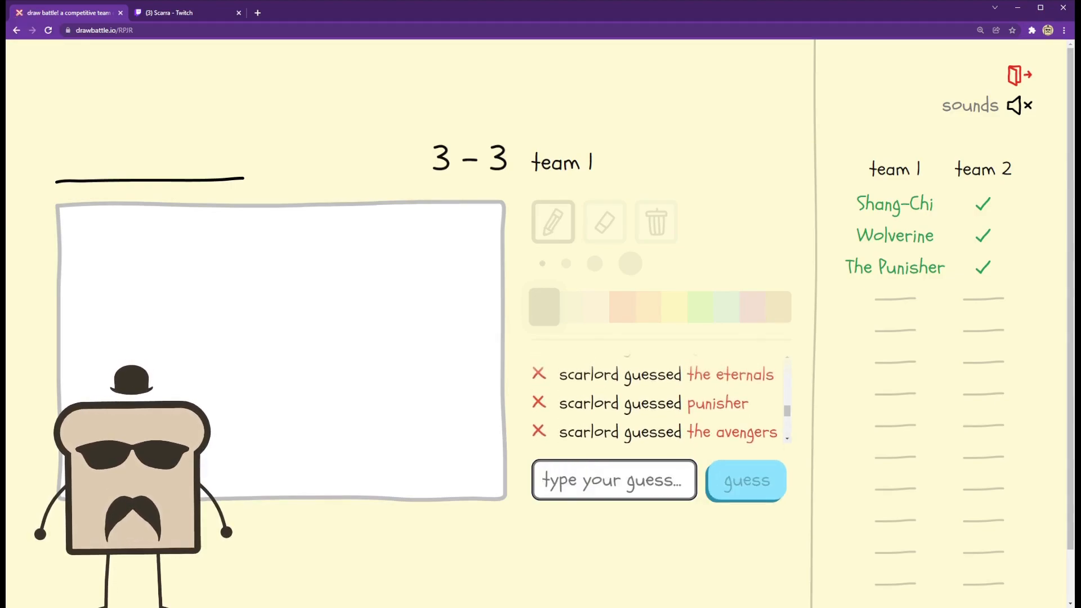
text(quicksilver)
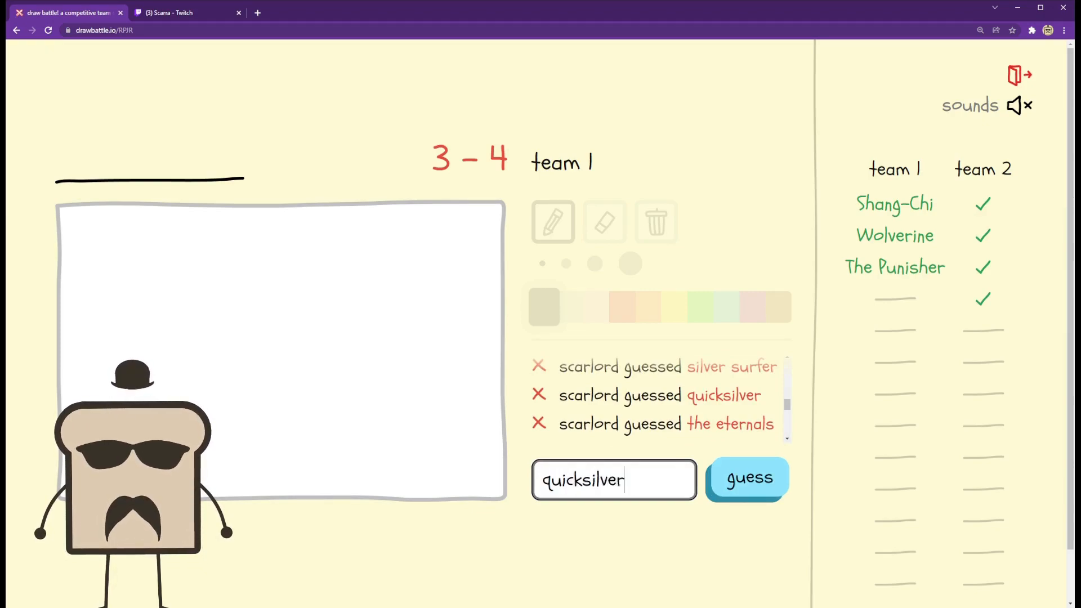
text(silver sui)
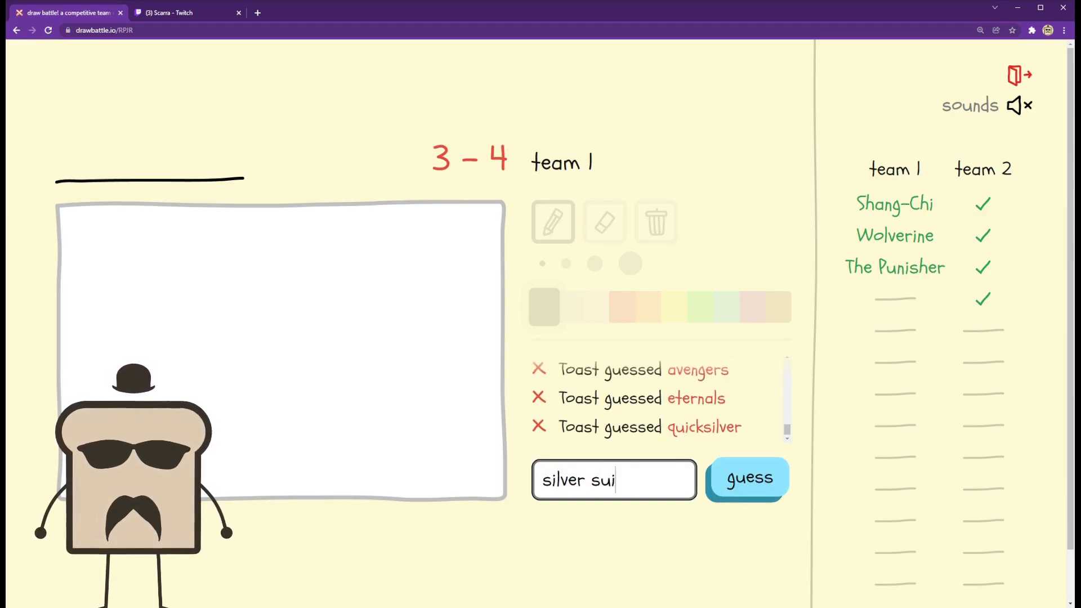
click(747, 480)
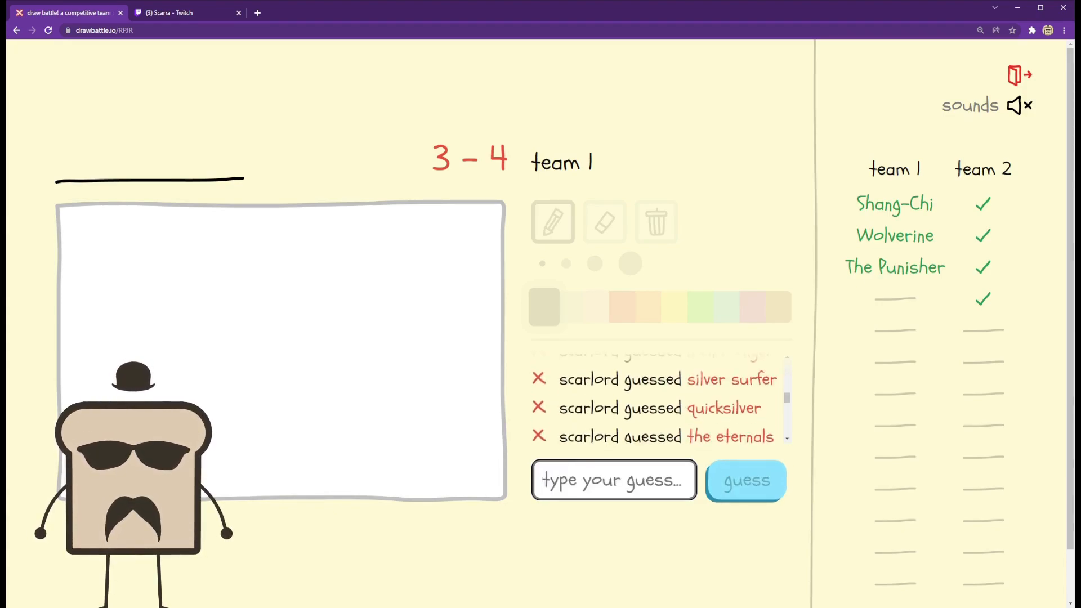
- Guess iron man, Daredevil and The Avengers on the following teammate drawings
text(iron m)
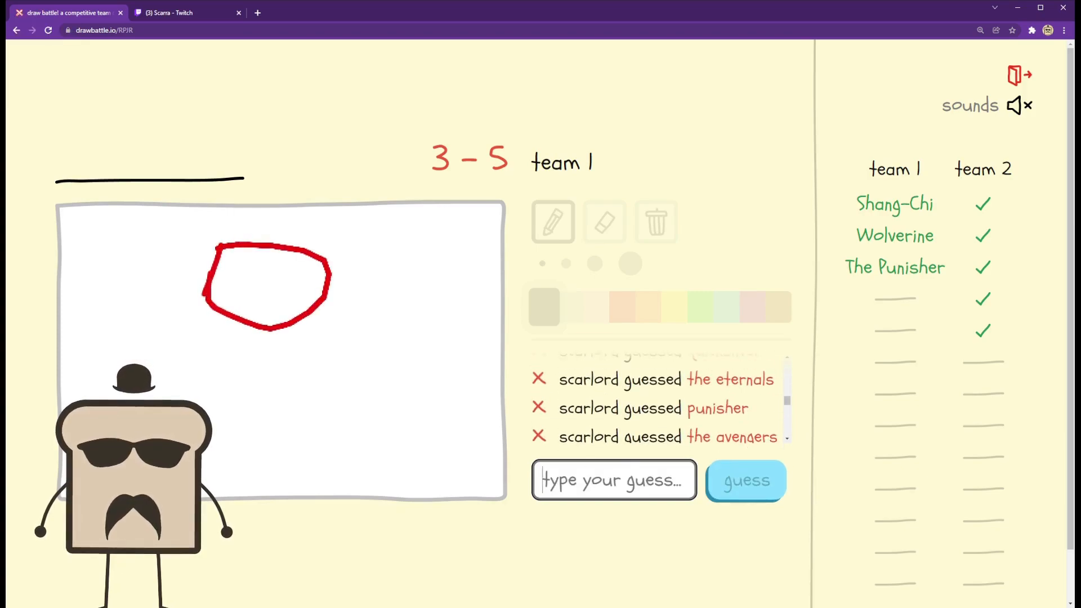
text(de)
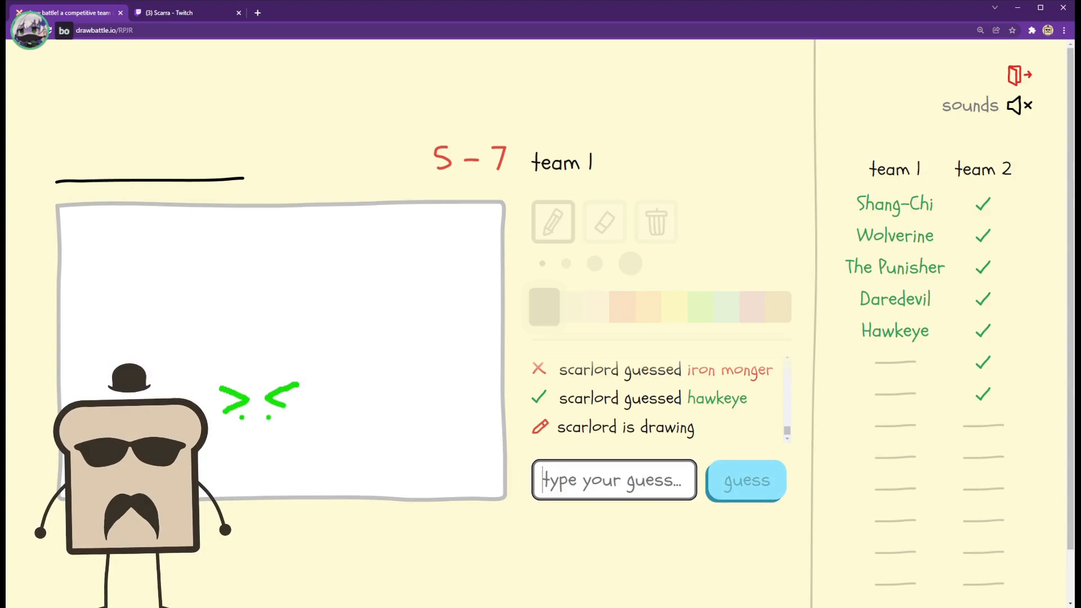
text(the)
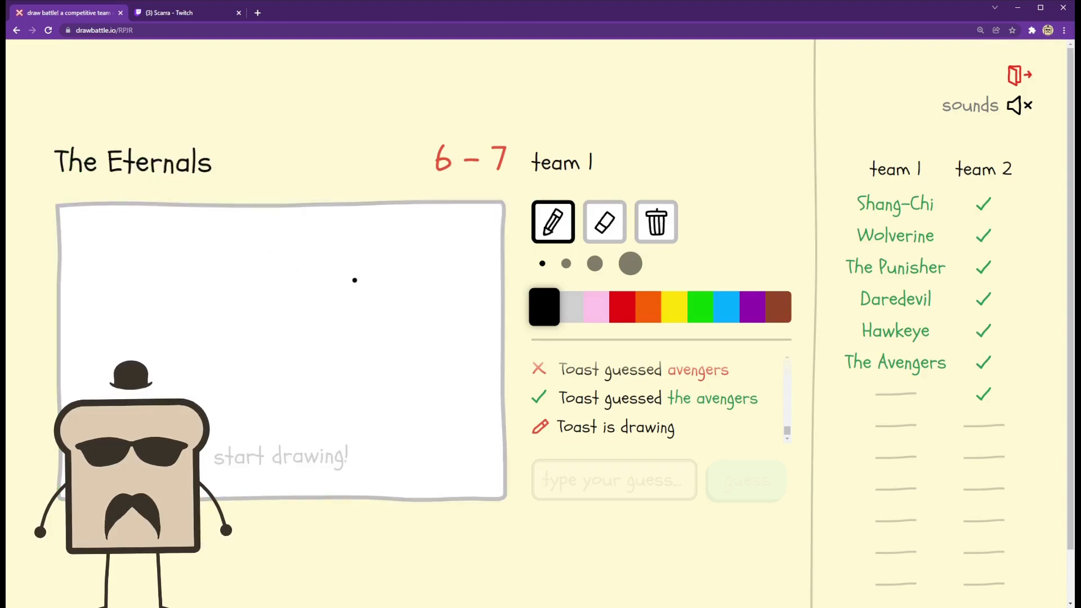
- Scribble zigzag lines for The Eternals, then guess silver surfer on a teammate's drawing
drag(65, 386, 306, 233)
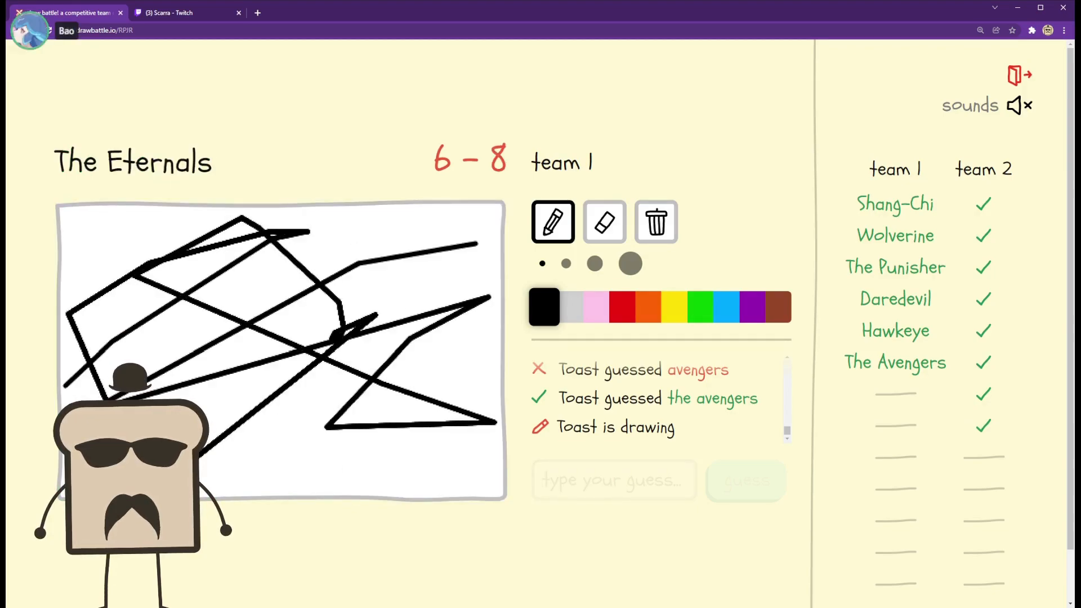
click(656, 222)
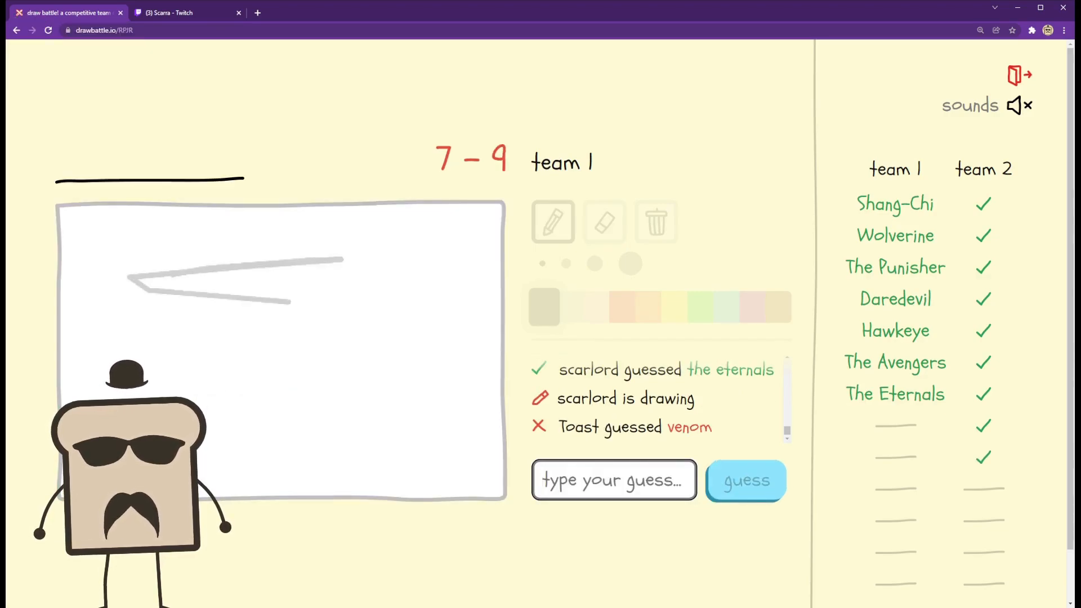
text(silver su)
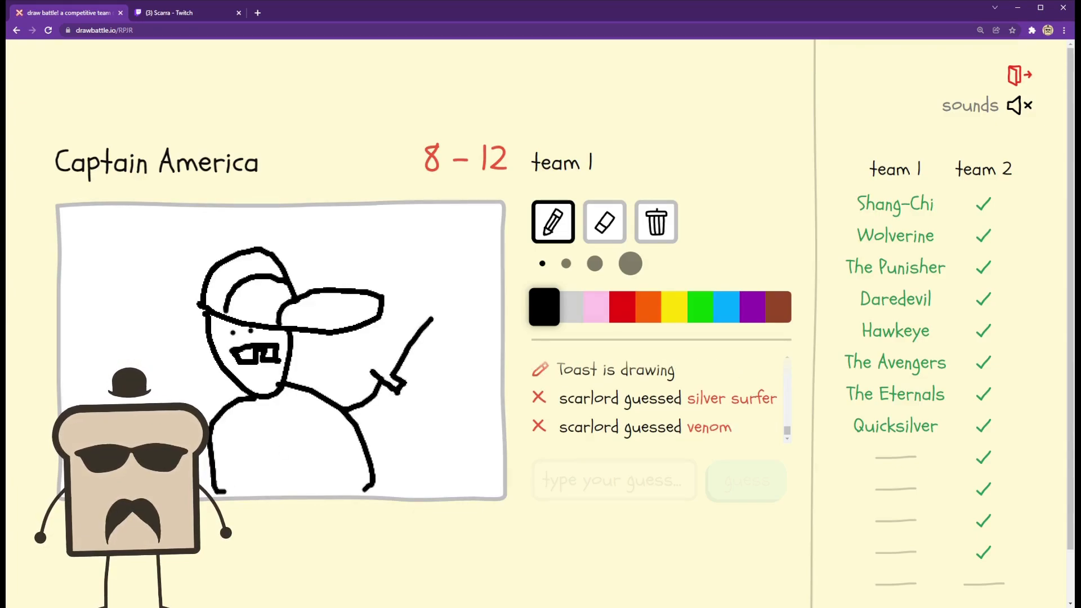
- Add orange and blue detail to the Captain America sketch
click(649, 306)
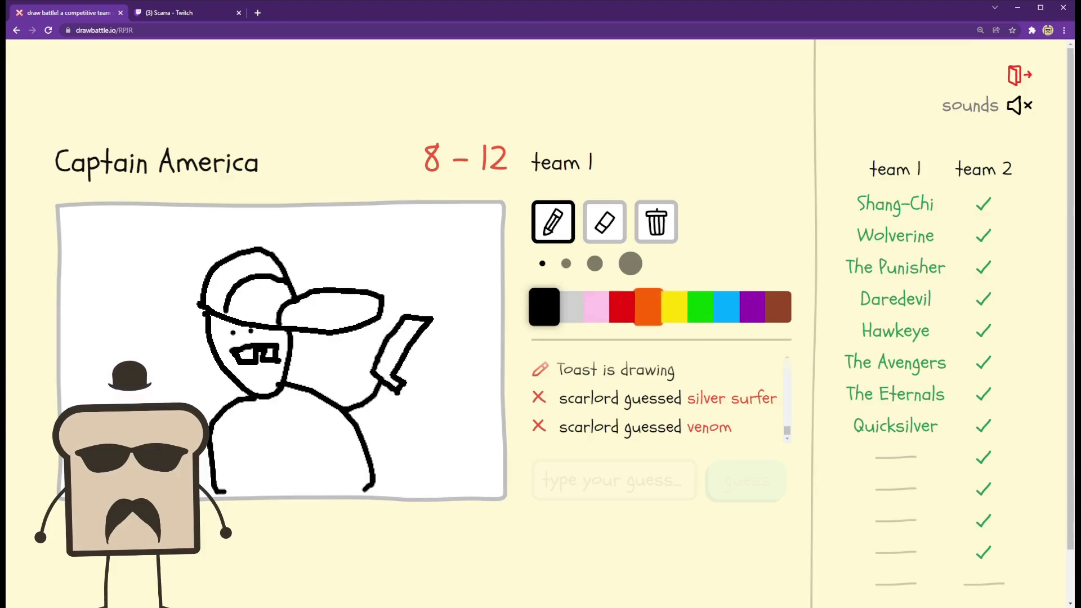
click(621, 306)
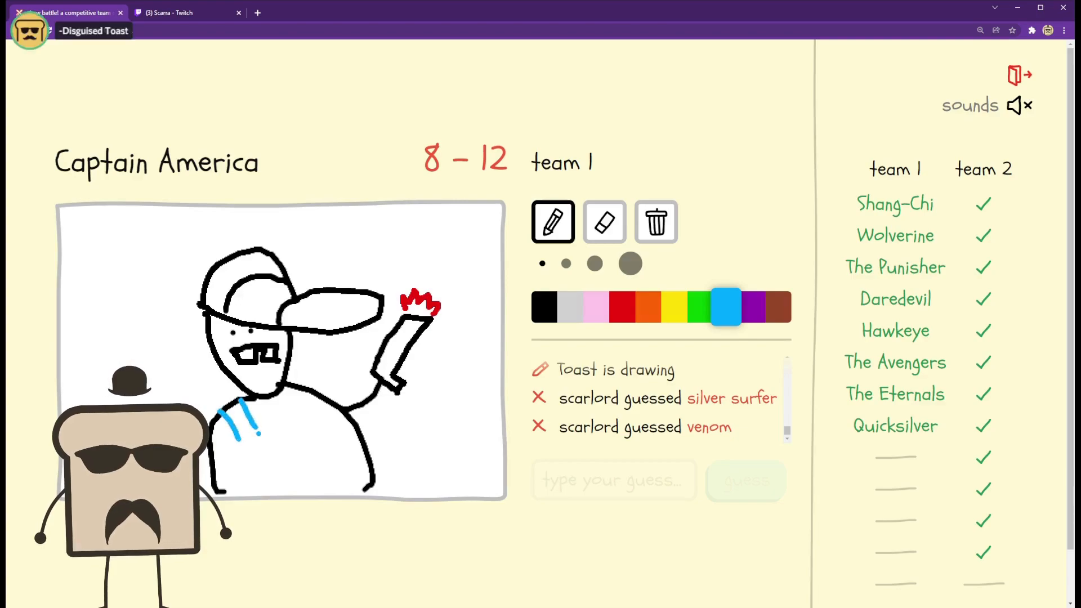
drag(234, 406, 296, 425)
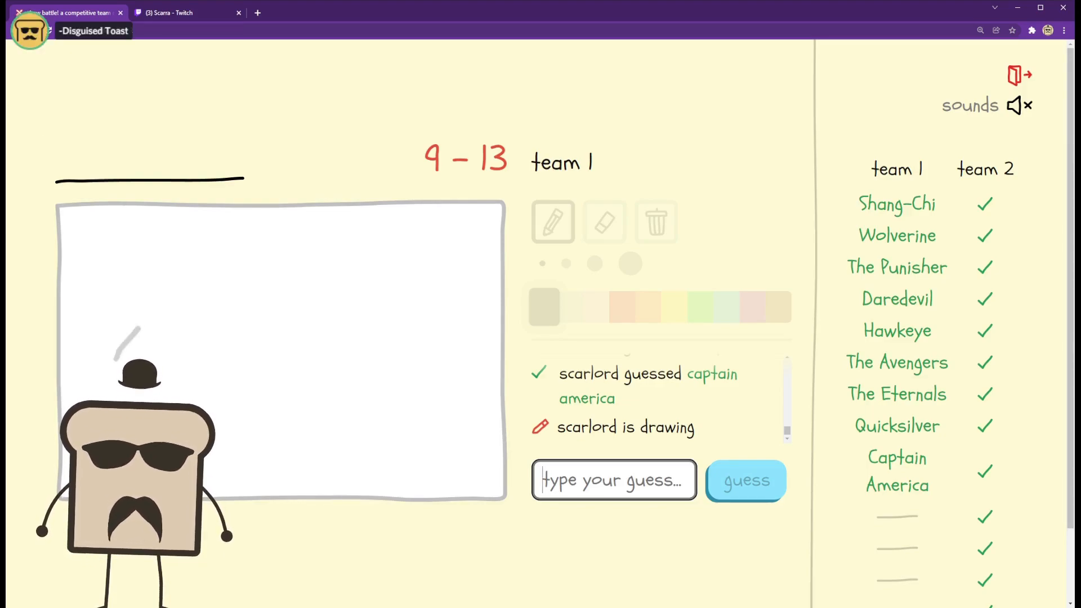
- Guess silver surfer, then ironman, on the teammate's drawing until it scores
text(silve)
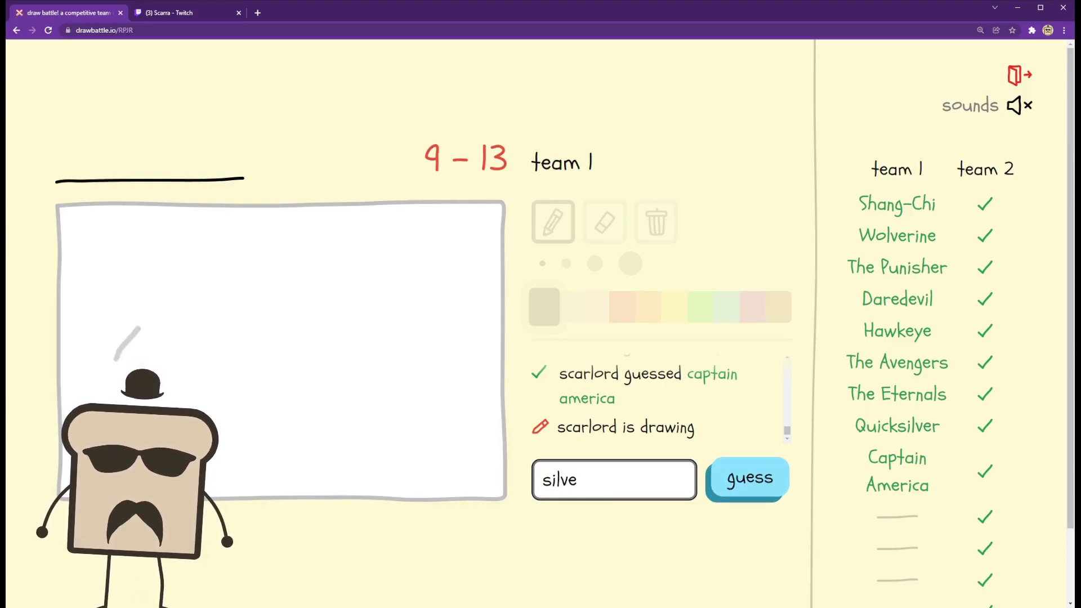
click(747, 478)
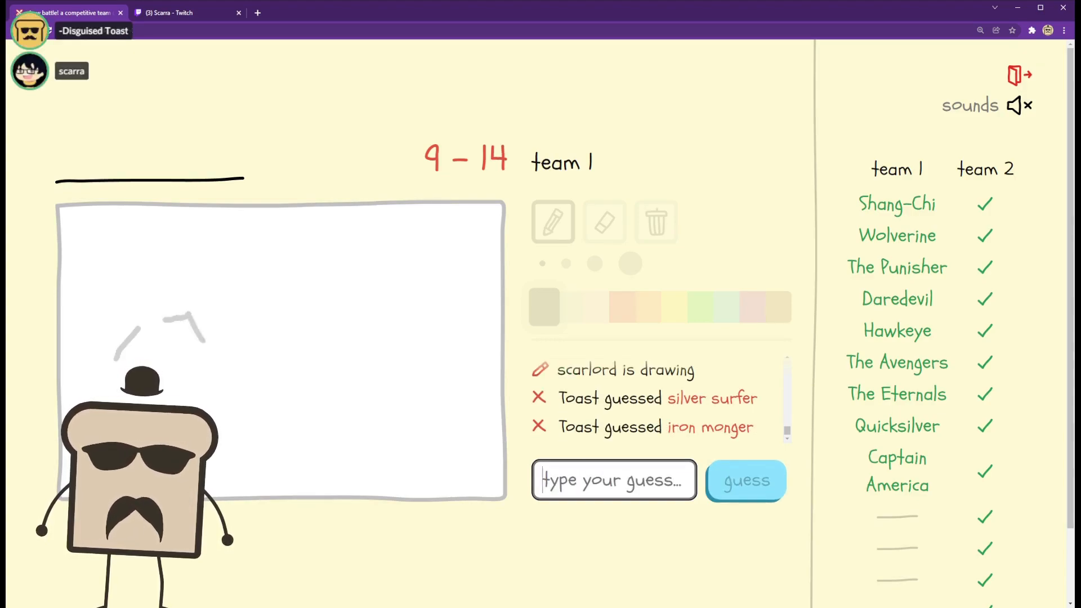
text(ironman)
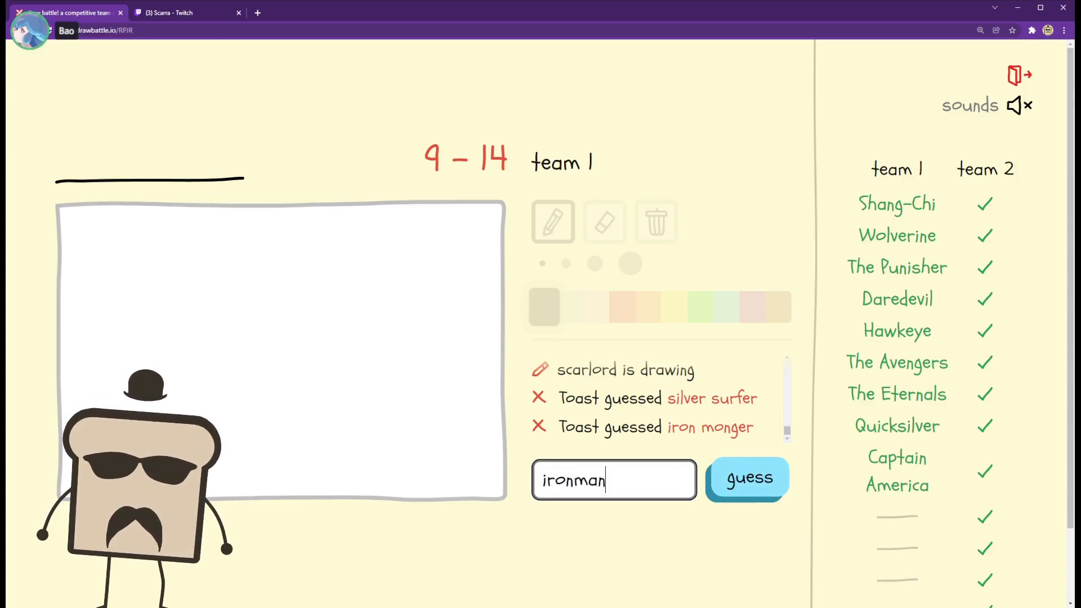
click(747, 478)
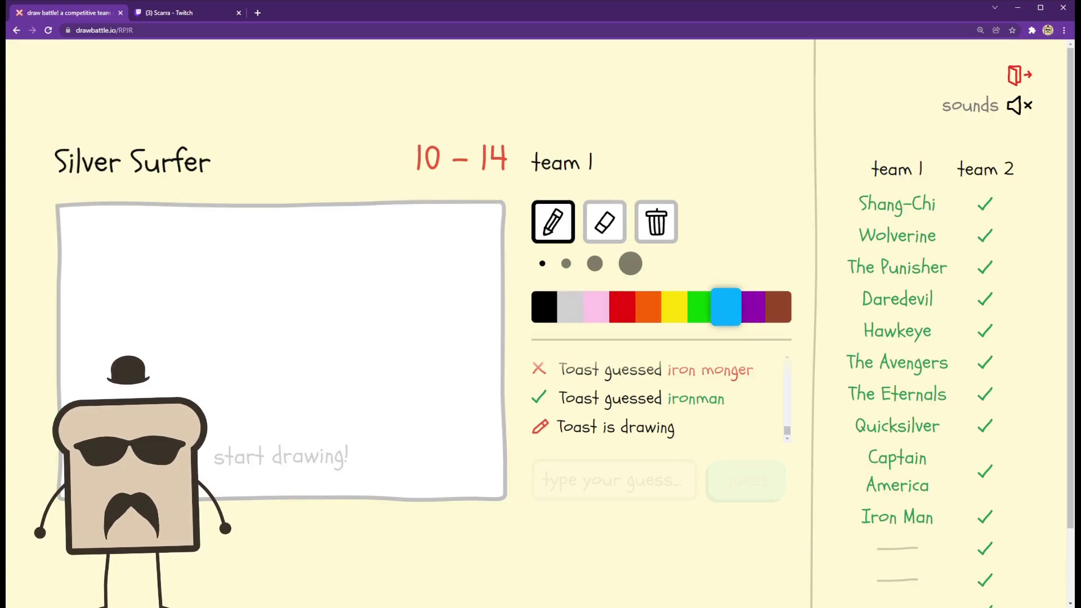
- Sketch Silver Surfer, then guess Vision and Deadpool to win 15–14
drag(204, 401, 500, 426)
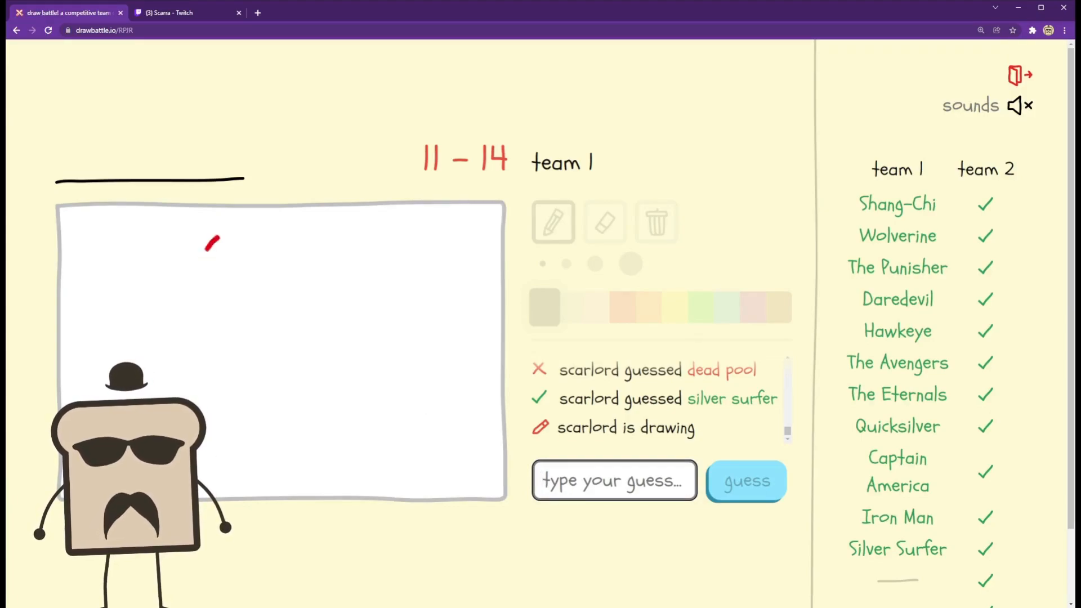
text(v)
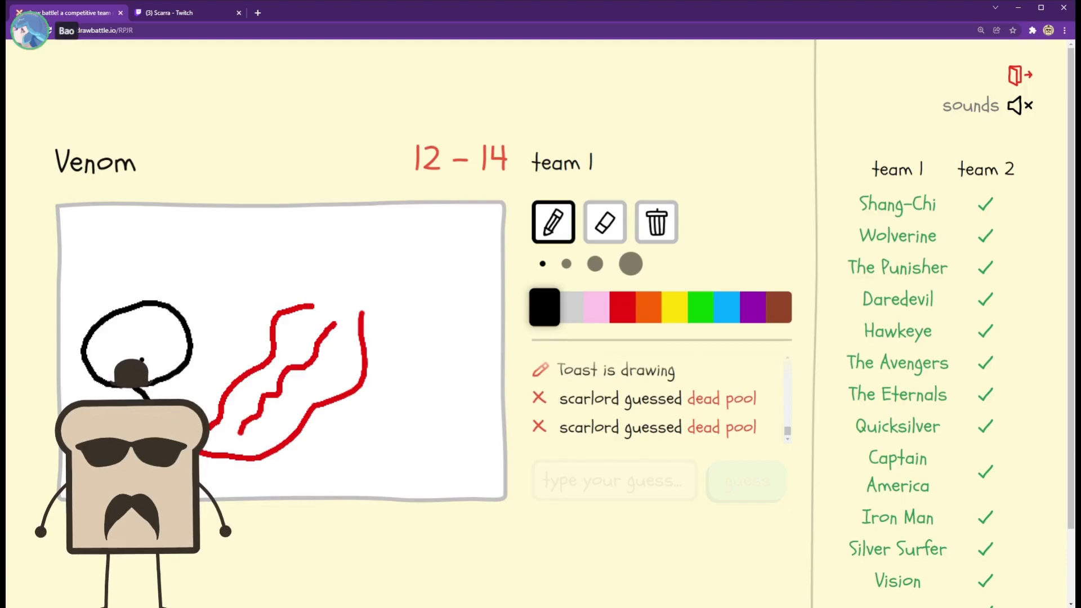
click(620, 306)
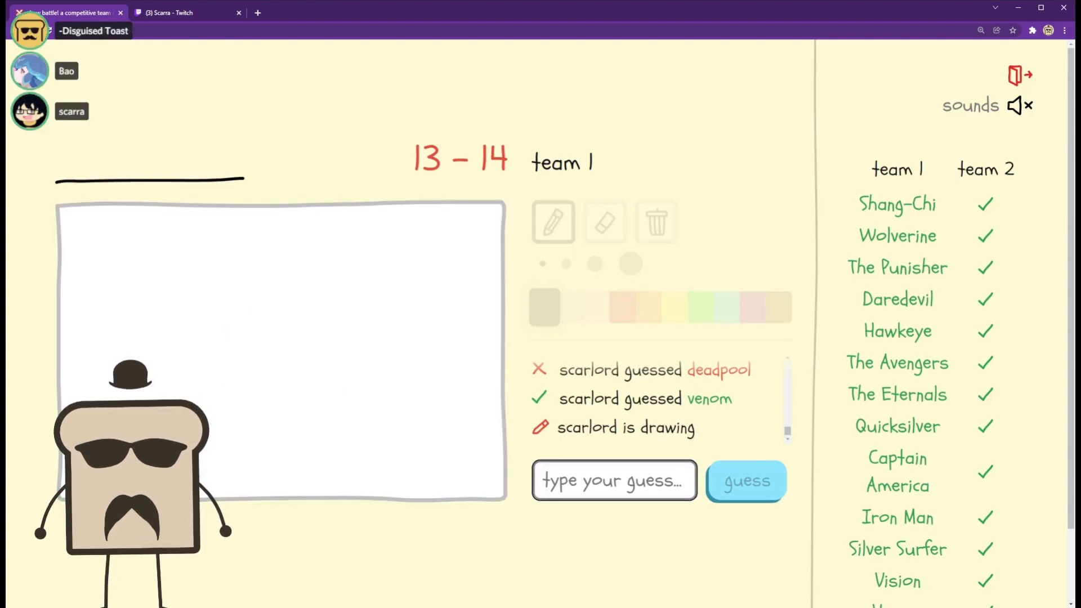
text(de)
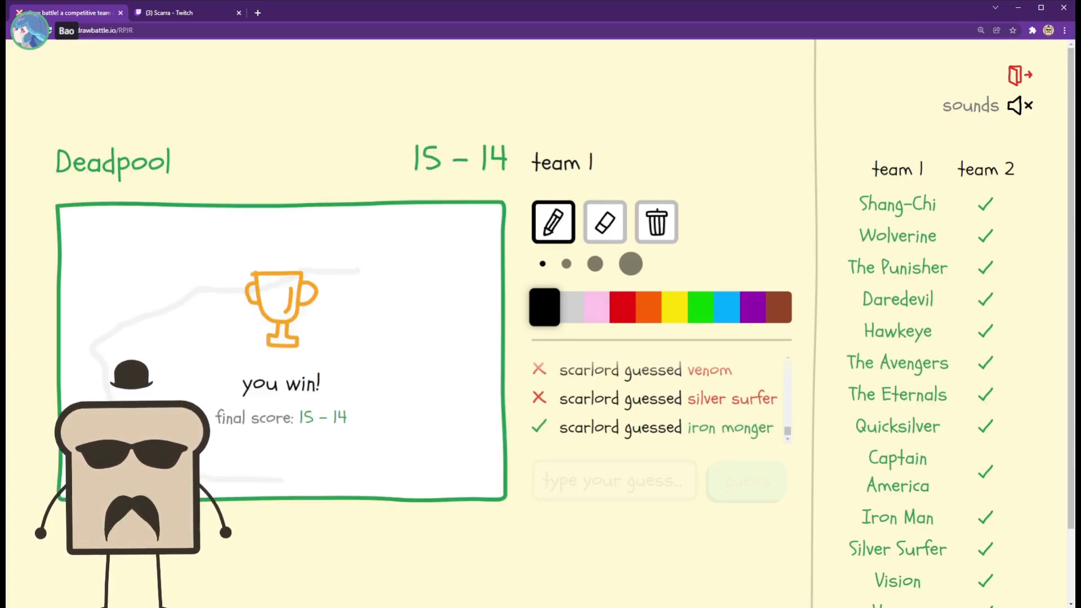
- Scroll through the game recap drawings for the first Marvel words
scroll(down, 3)
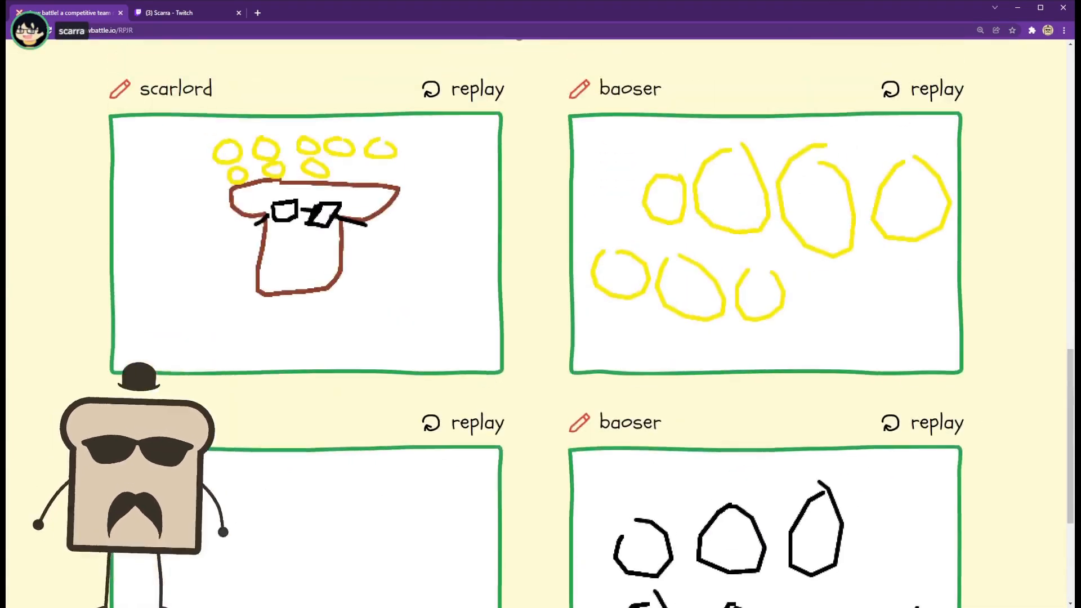
scroll(down, 3)
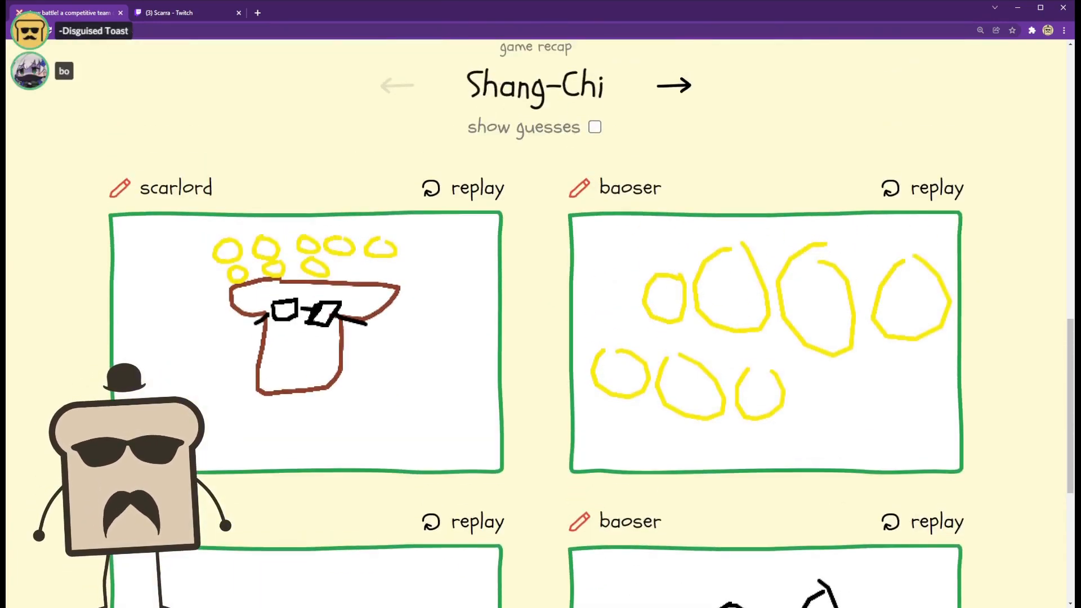
click(673, 86)
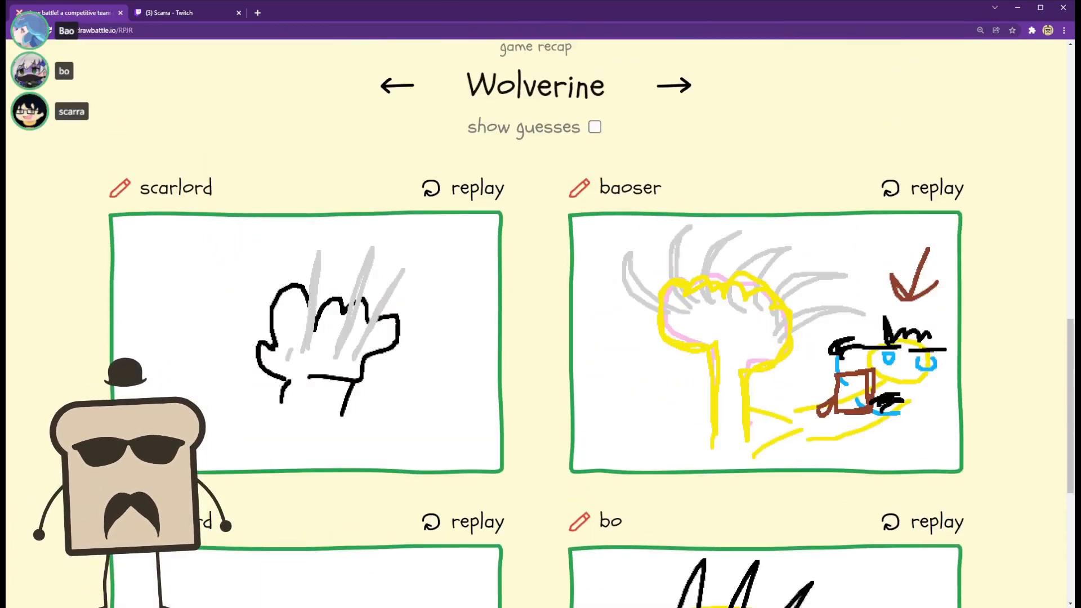
scroll(down, 3)
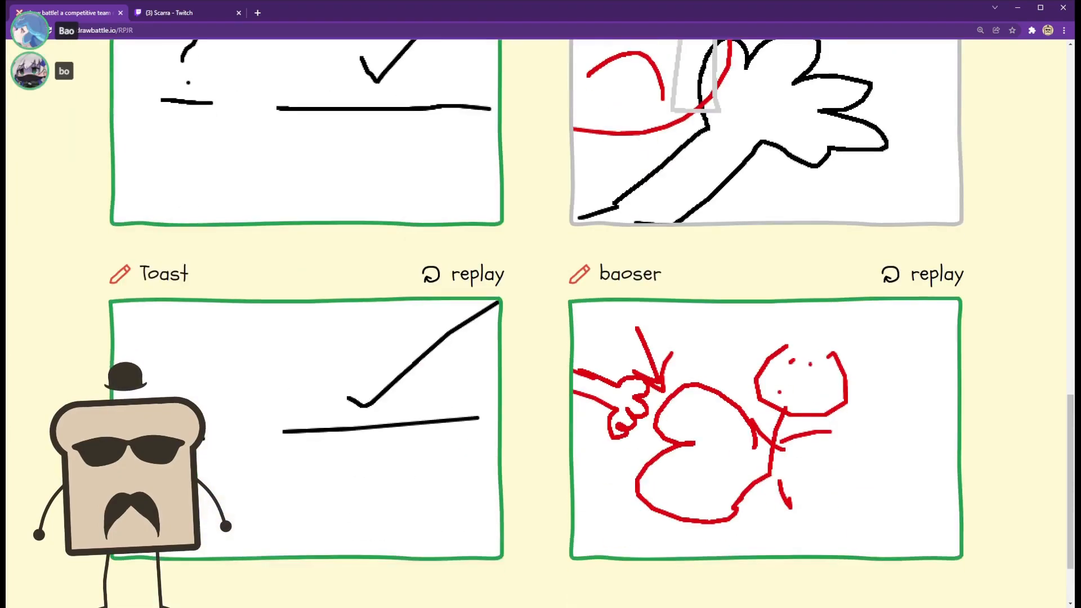
scroll(down, 3)
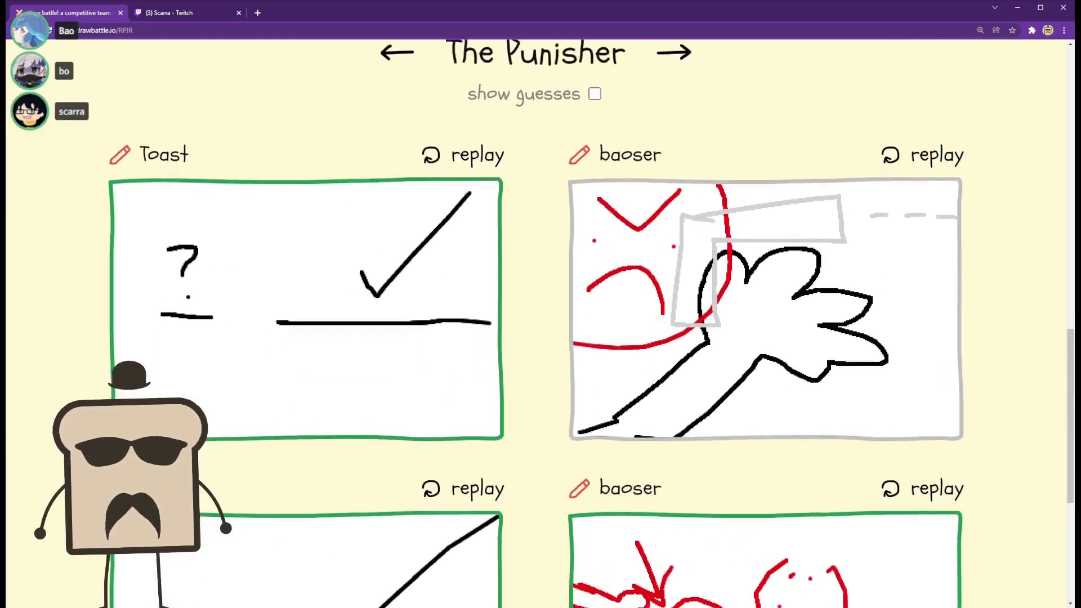
scroll(down, 3)
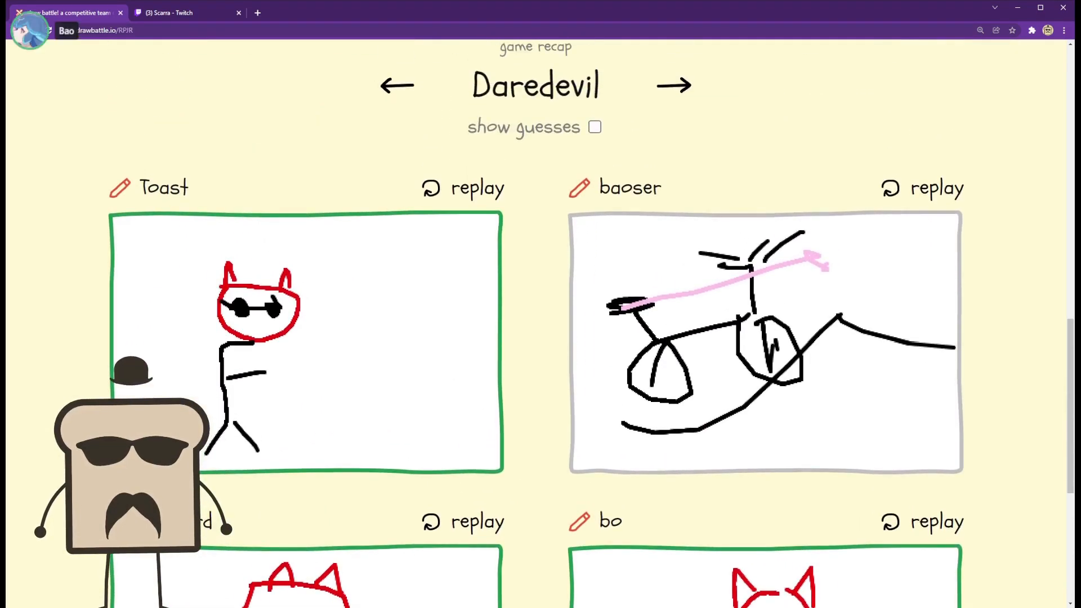
- Review the next word's recap drawings and return to the 3800–2600 final scores
scroll(down, 3)
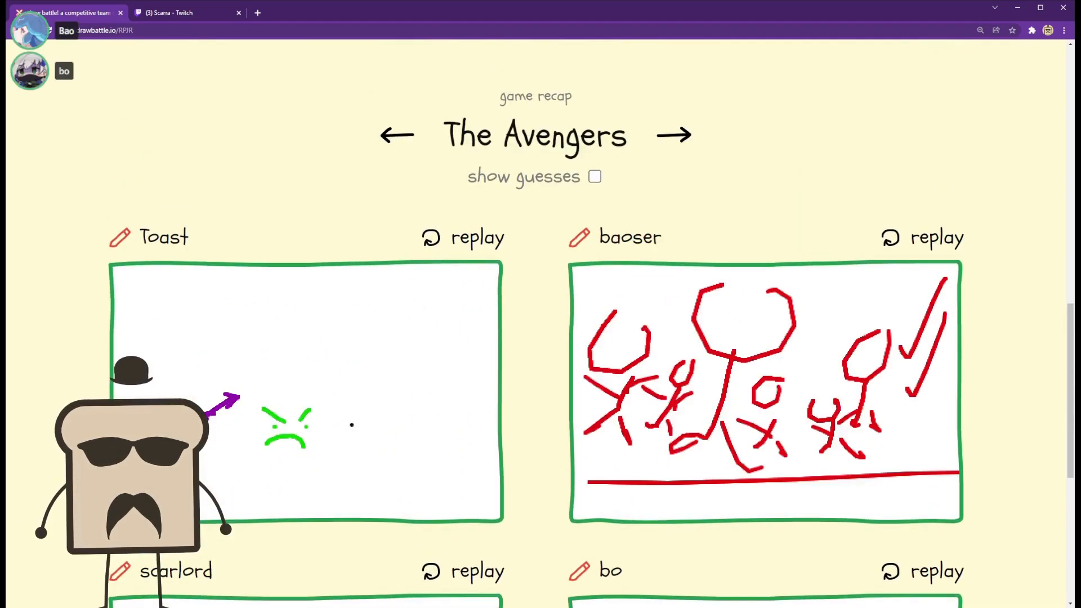
scroll(down, 3)
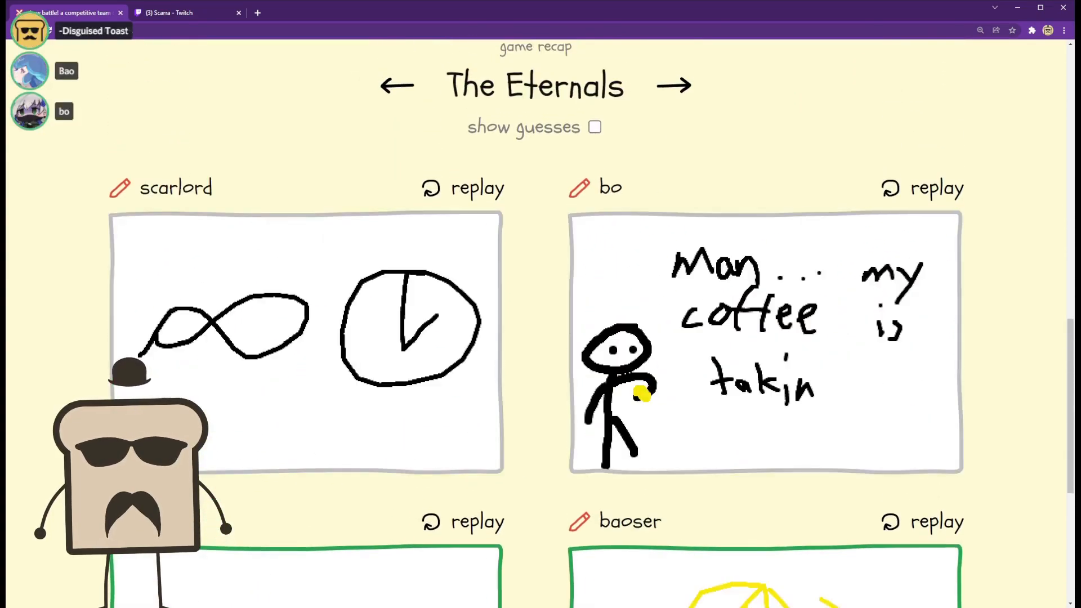
click(673, 85)
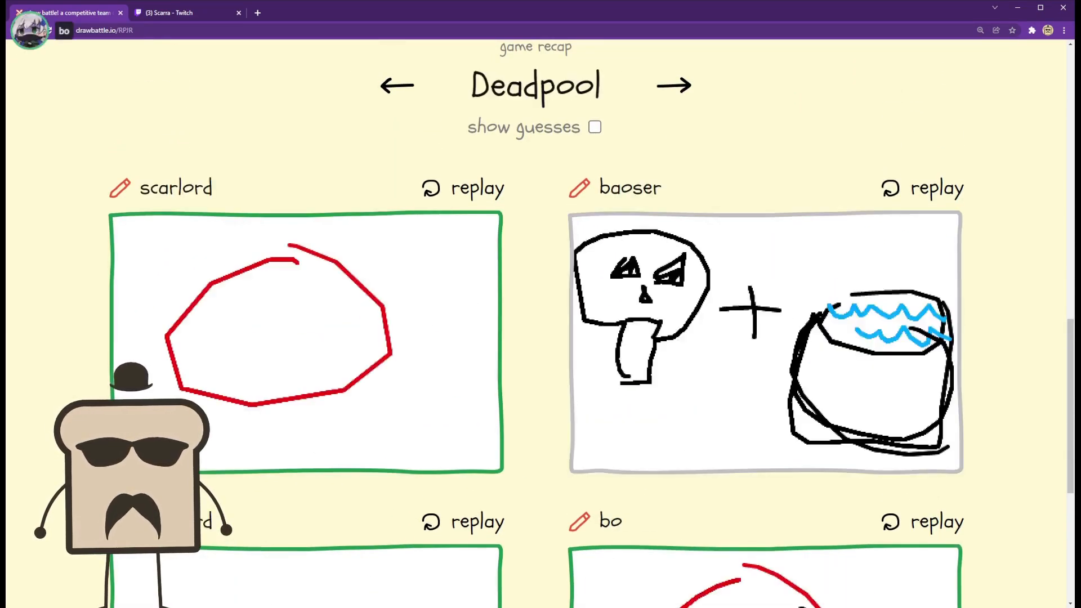
scroll(down, 3)
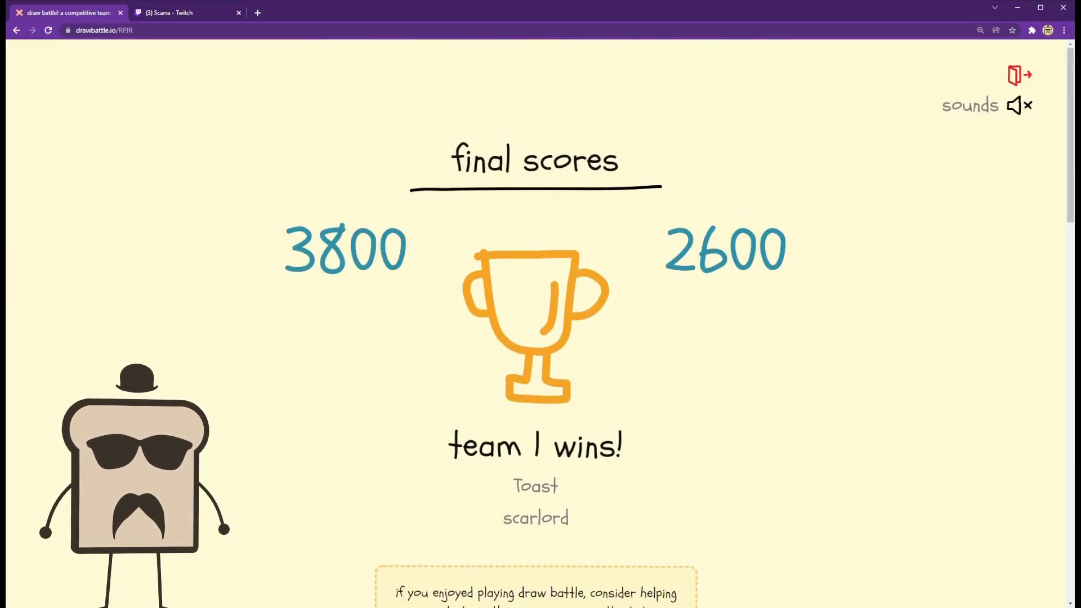
scroll(down, 3)
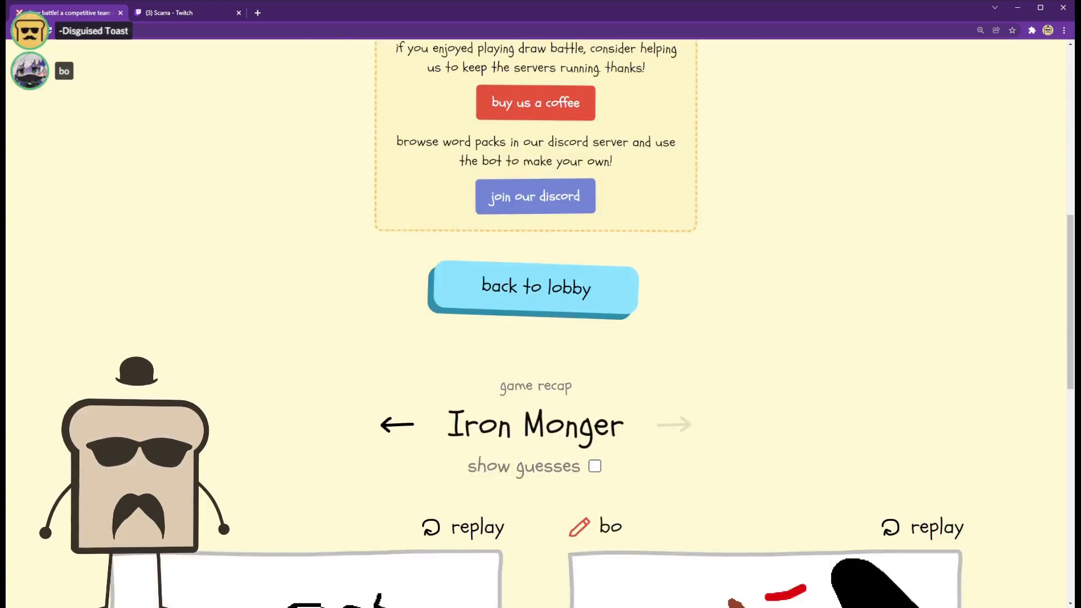
click(536, 289)
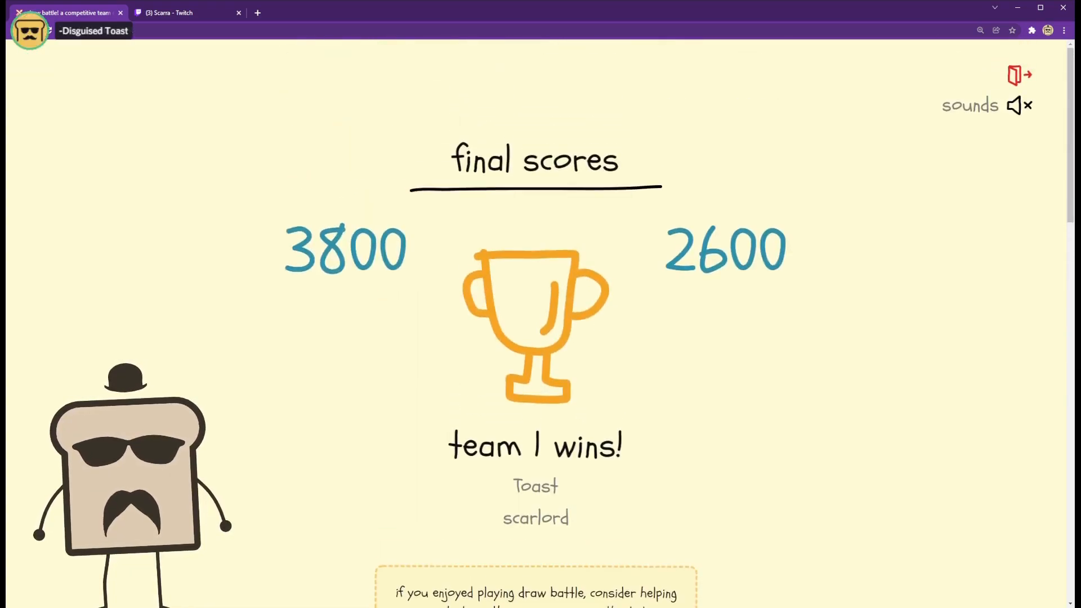